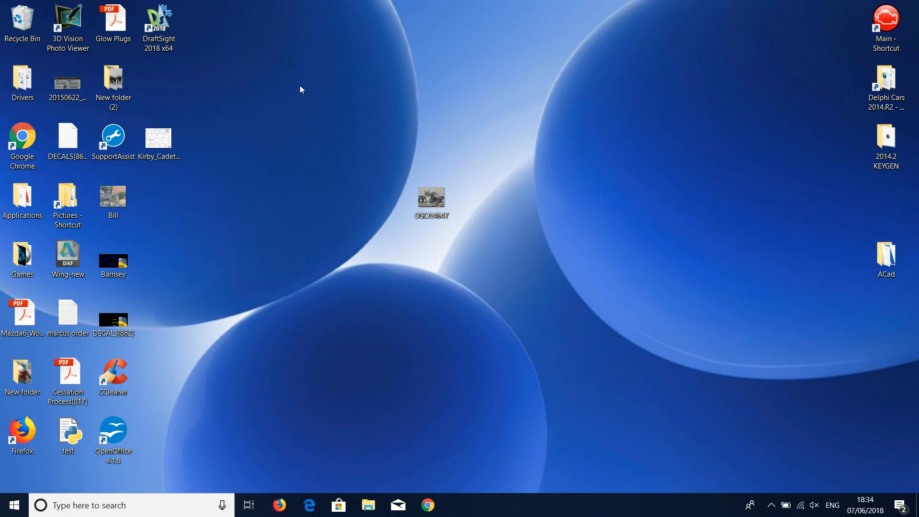
mouse_move(223, 62)
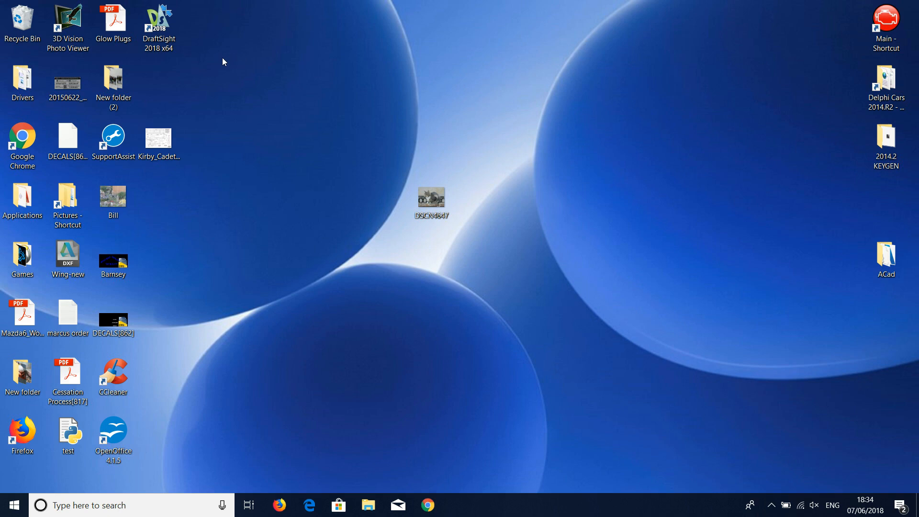
mouse_move(202, 57)
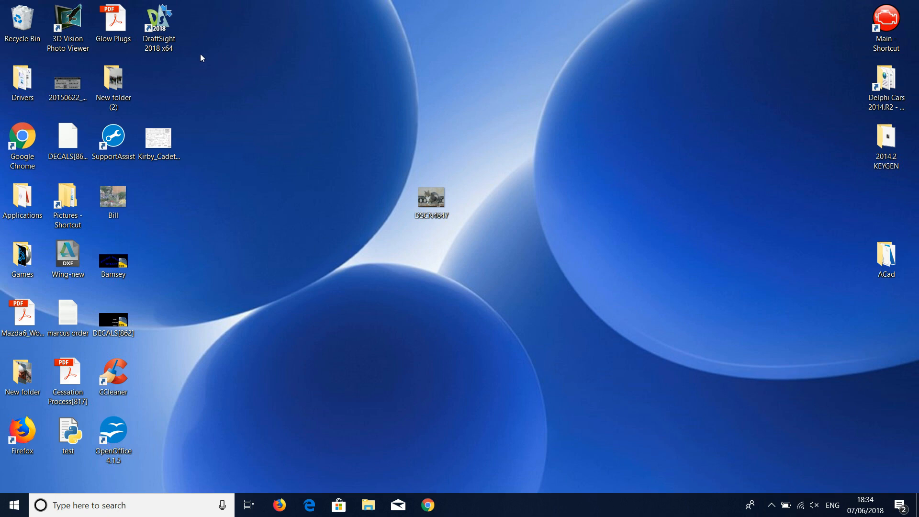
mouse_move(194, 120)
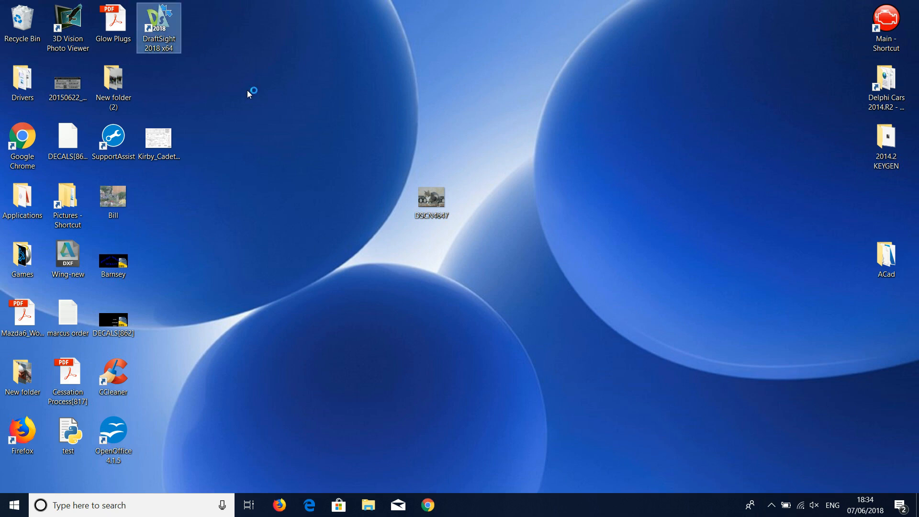
Launch DraftSight and attach Kirby_Cadet-Obscure_Aircraft as a reference image at origin, scale 1.
double_click(159, 27)
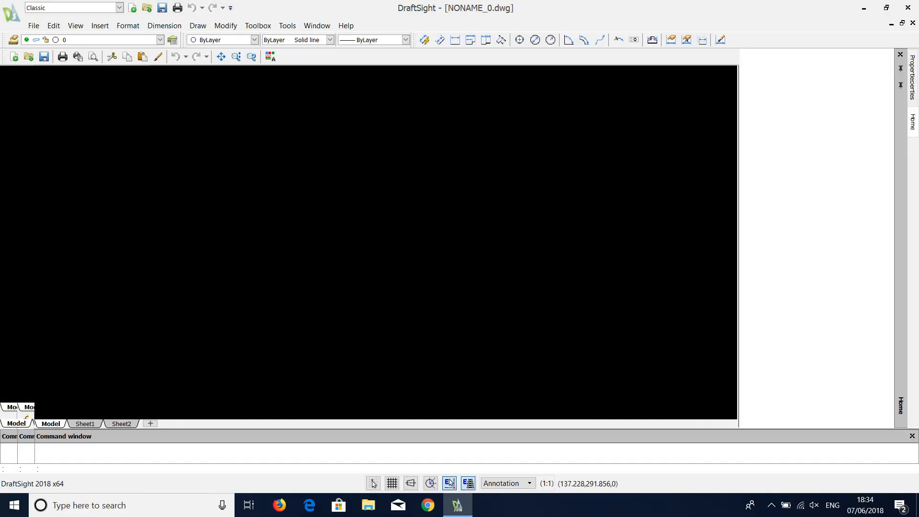
click(100, 26)
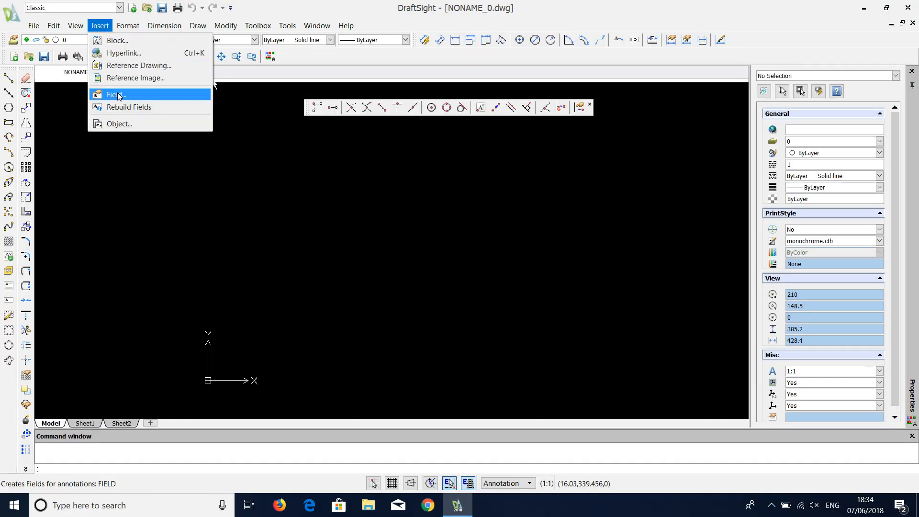
click(139, 78)
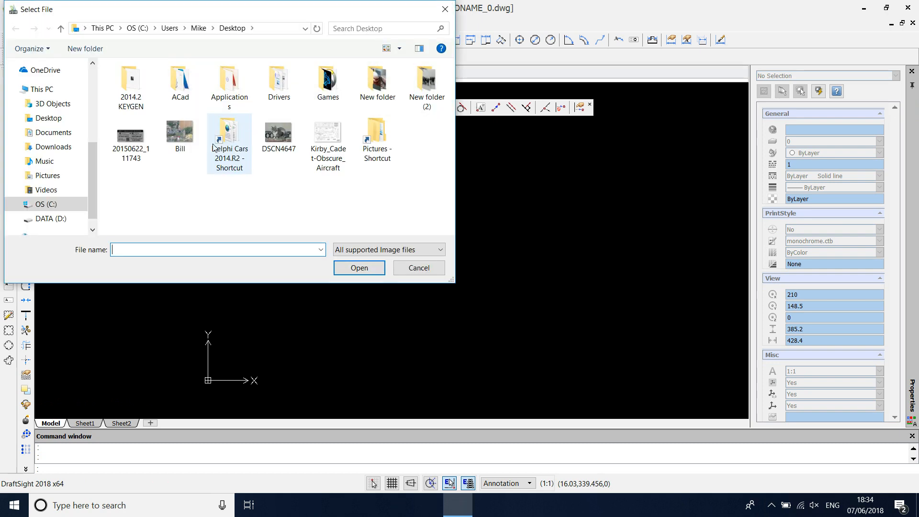
click(358, 268)
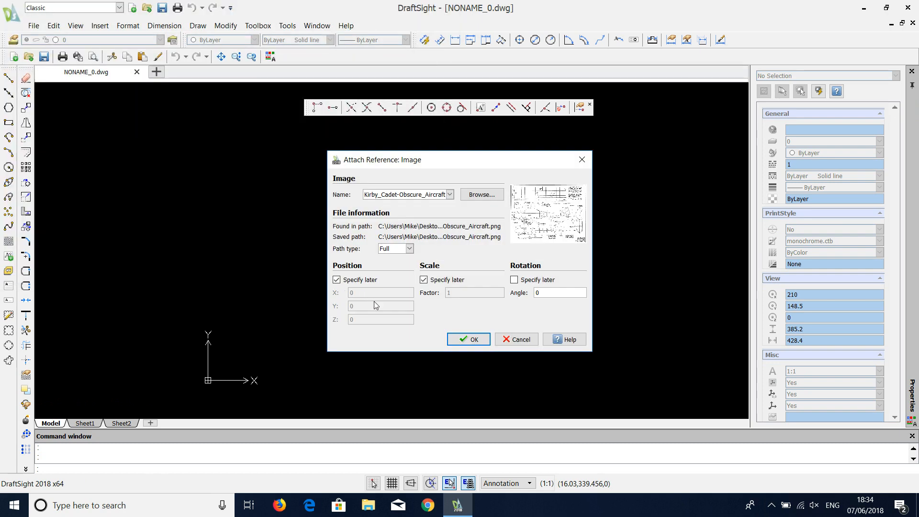
click(336, 279)
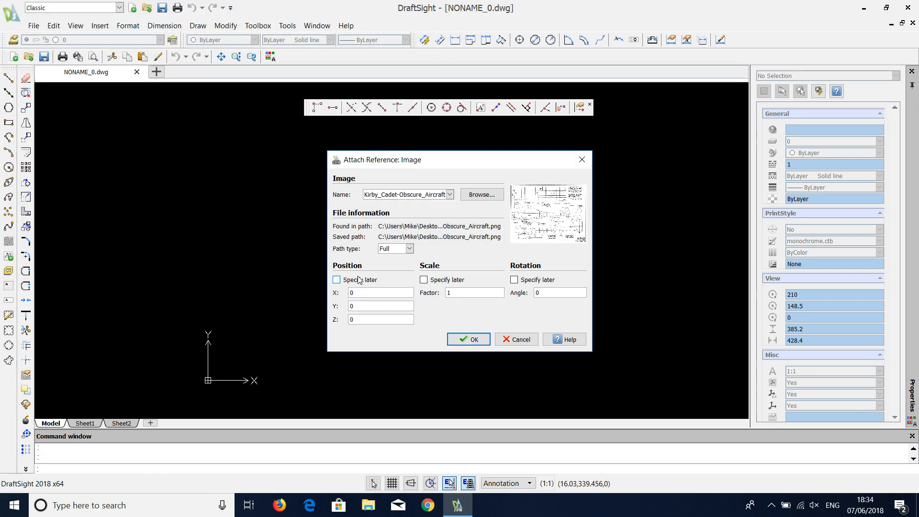
click(467, 339)
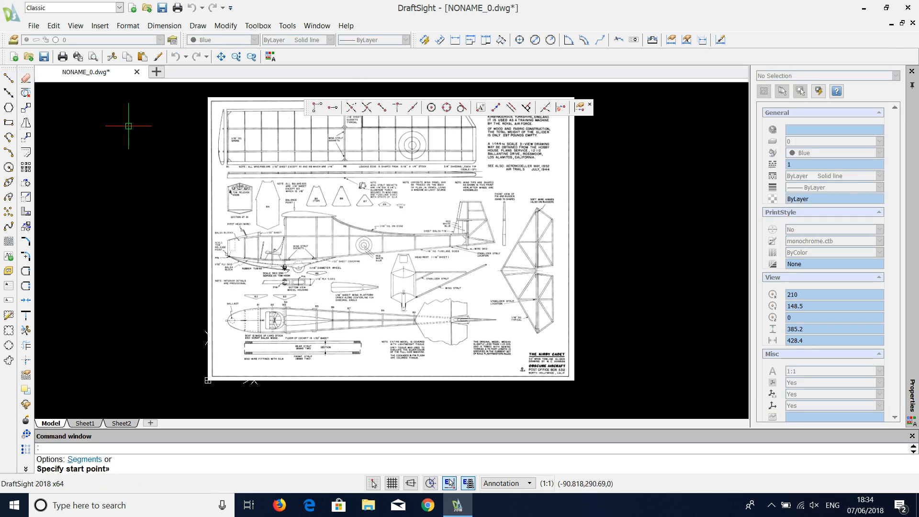
mouse_move(190, 221)
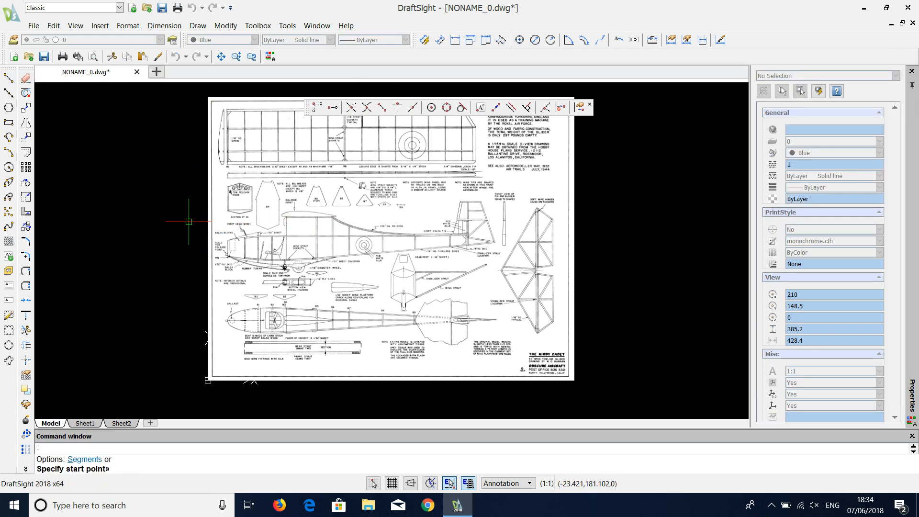
Select the attached Kirby Cadet reference image for deletion.
click(265, 140)
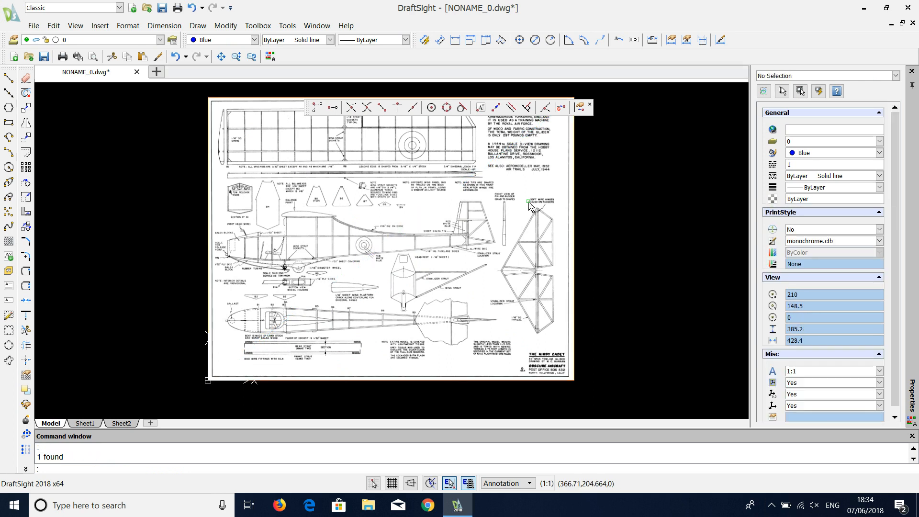
mouse_move(329, 120)
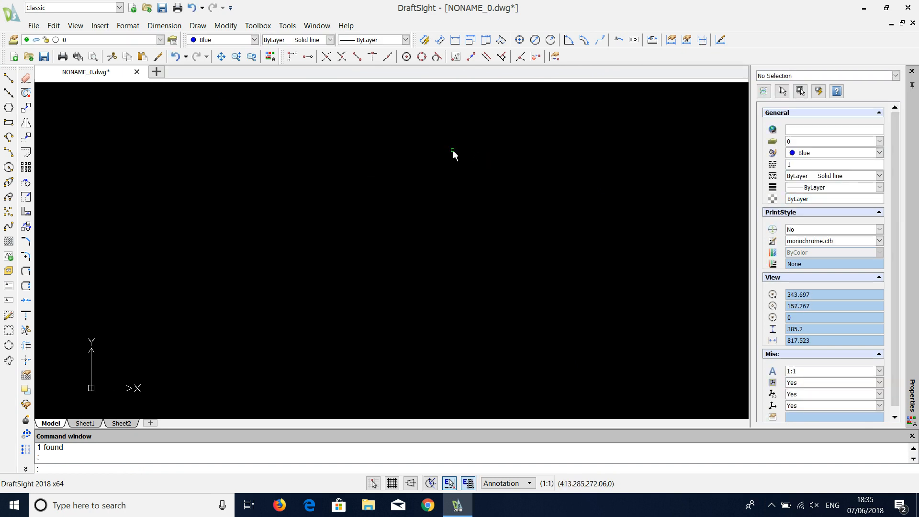
mouse_move(642, 117)
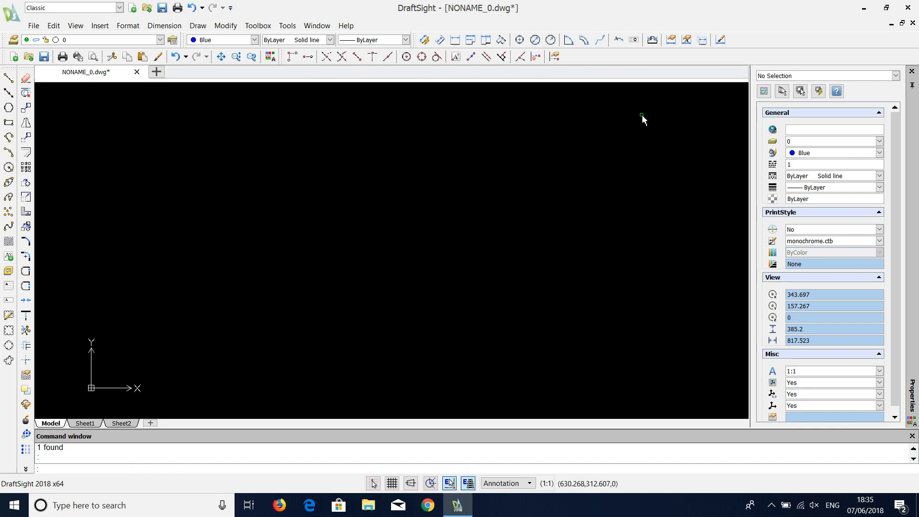
mouse_move(649, 151)
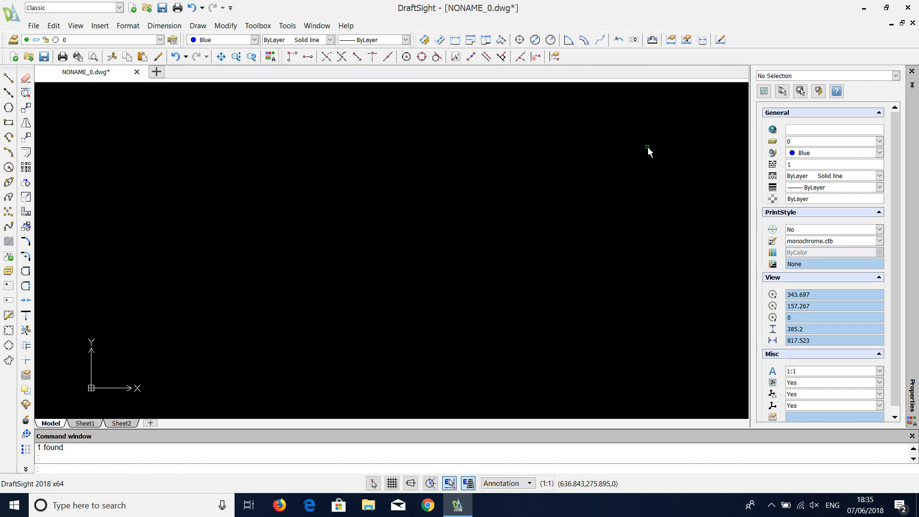
mouse_move(851, 65)
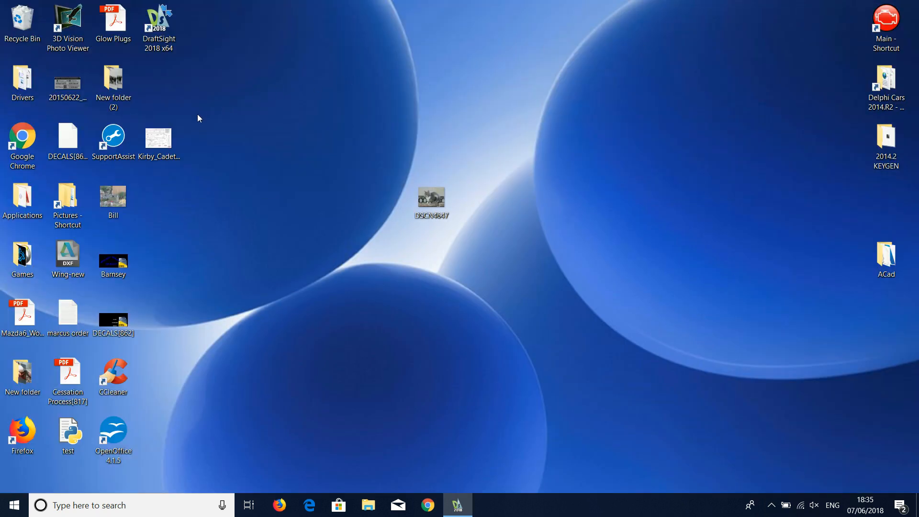
Open Kirby_Cadet-Obscure_Aircraft.png with Paint from the desktop.
right_click(157, 139)
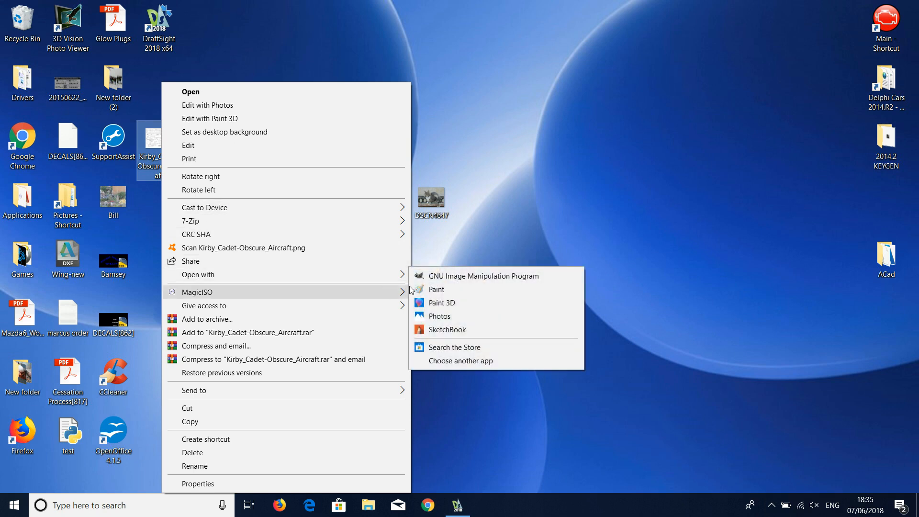
click(436, 289)
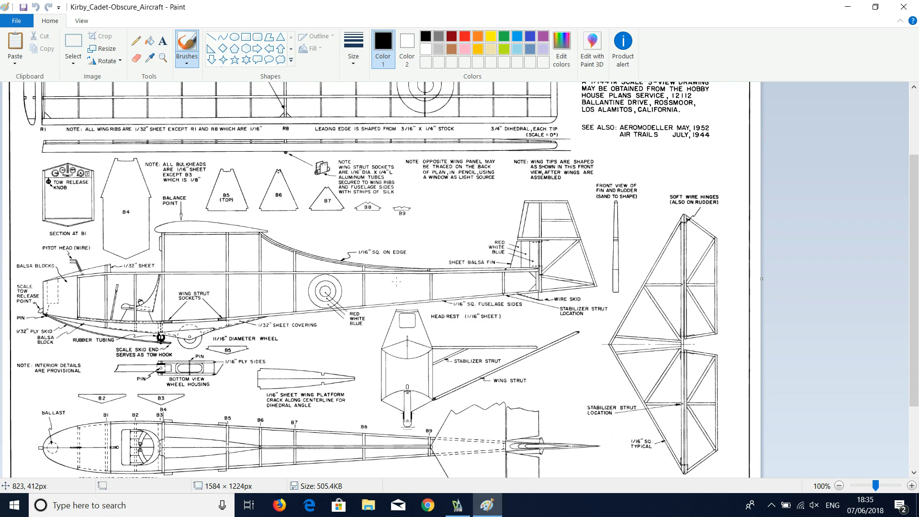
click(72, 47)
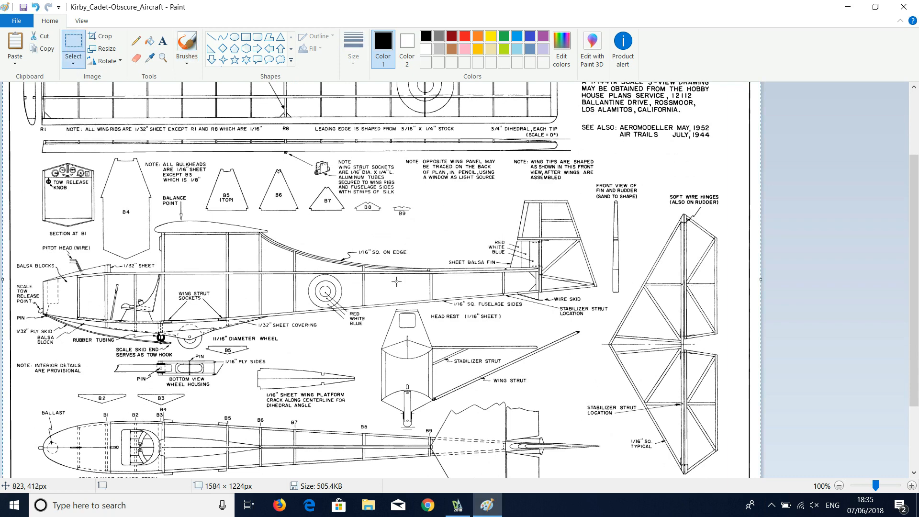
mouse_move(769, 200)
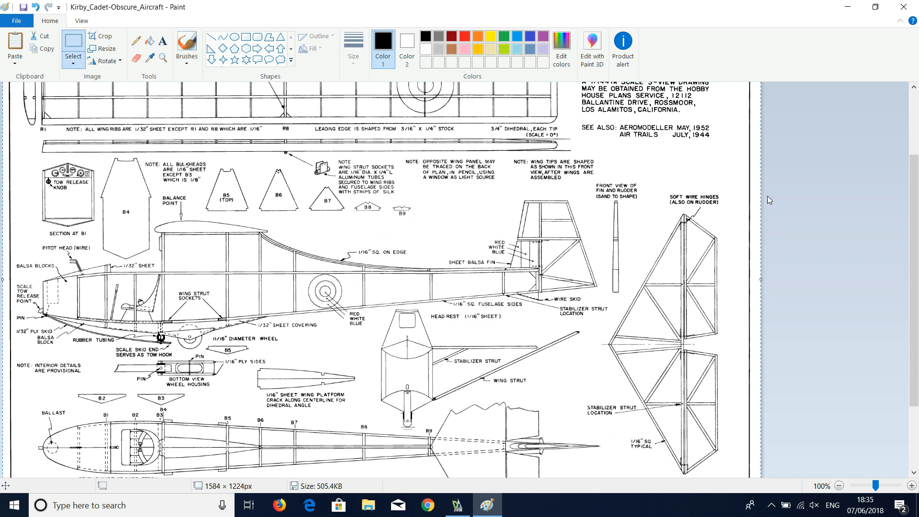
mouse_move(624, 215)
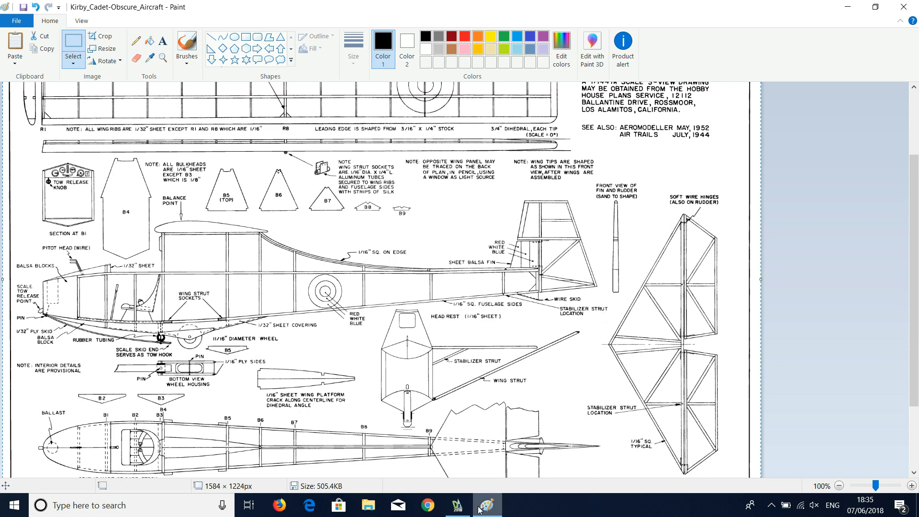
Back in DraftSight, paste the plan image at position 0.
click(457, 505)
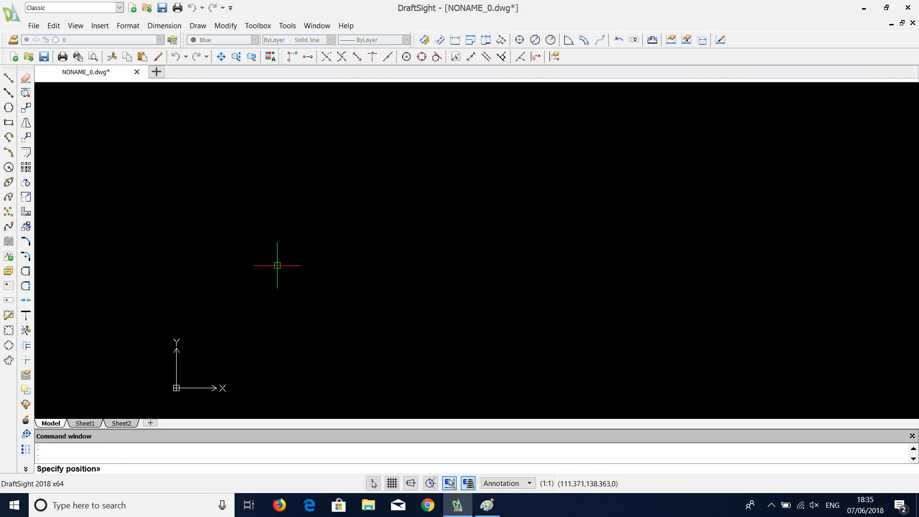
text(0)
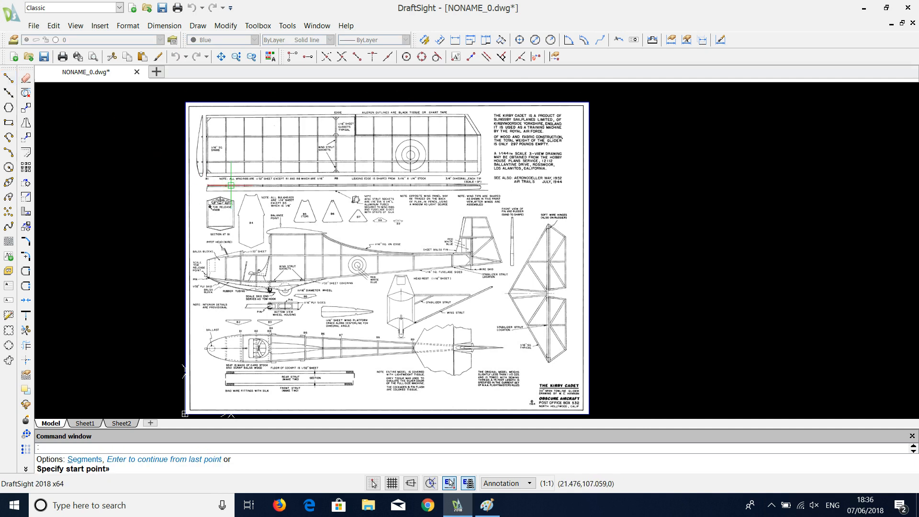
Place free polyline points over the plan, then end the polyline with Enter.
click(491, 262)
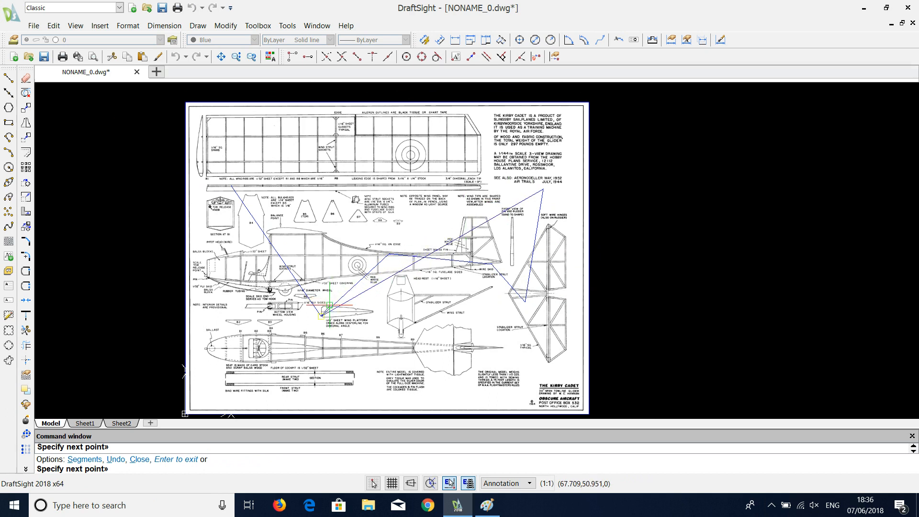
click(497, 201)
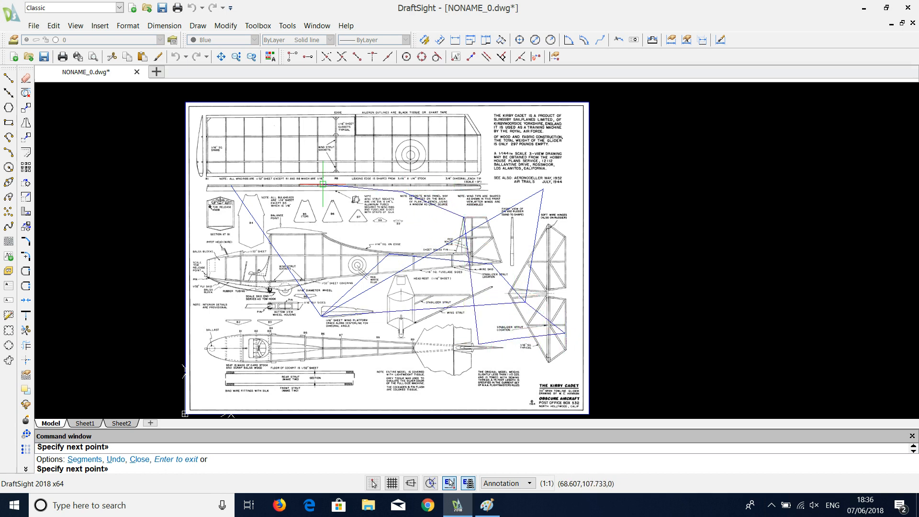
right_click(249, 241)
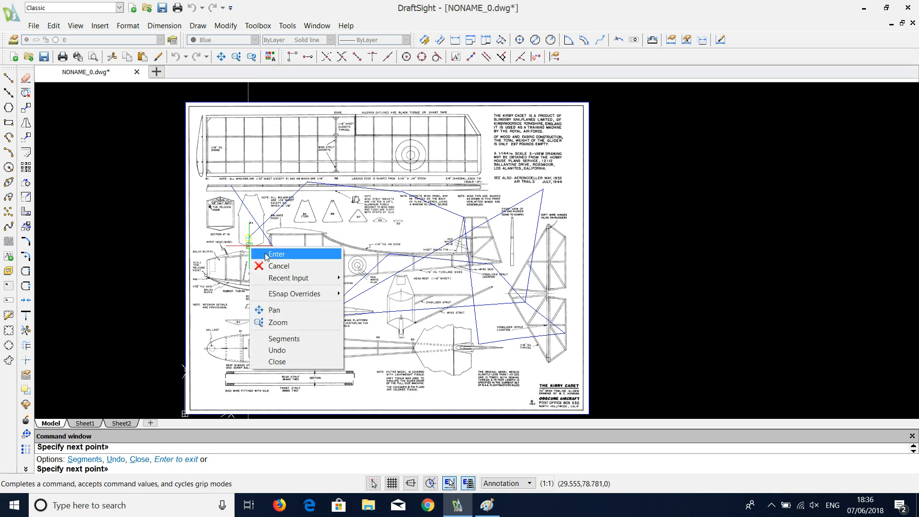
click(280, 266)
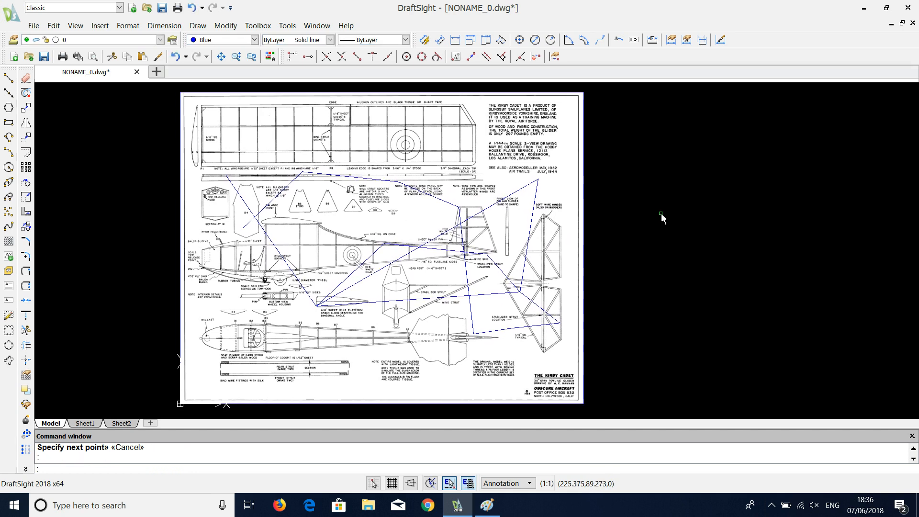
mouse_move(663, 240)
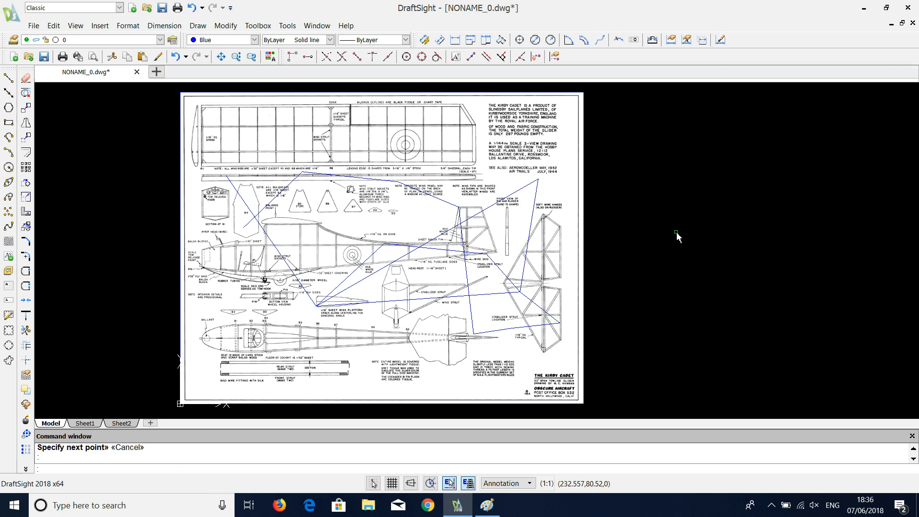
mouse_move(663, 230)
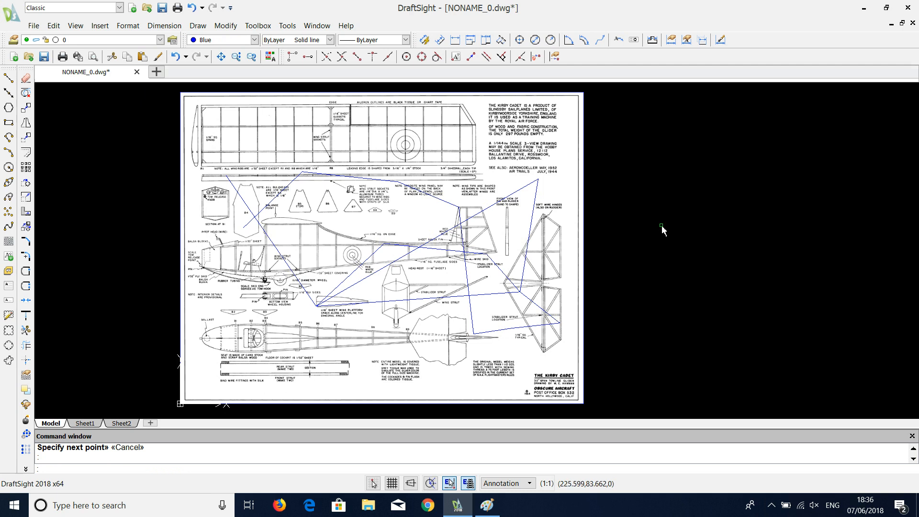